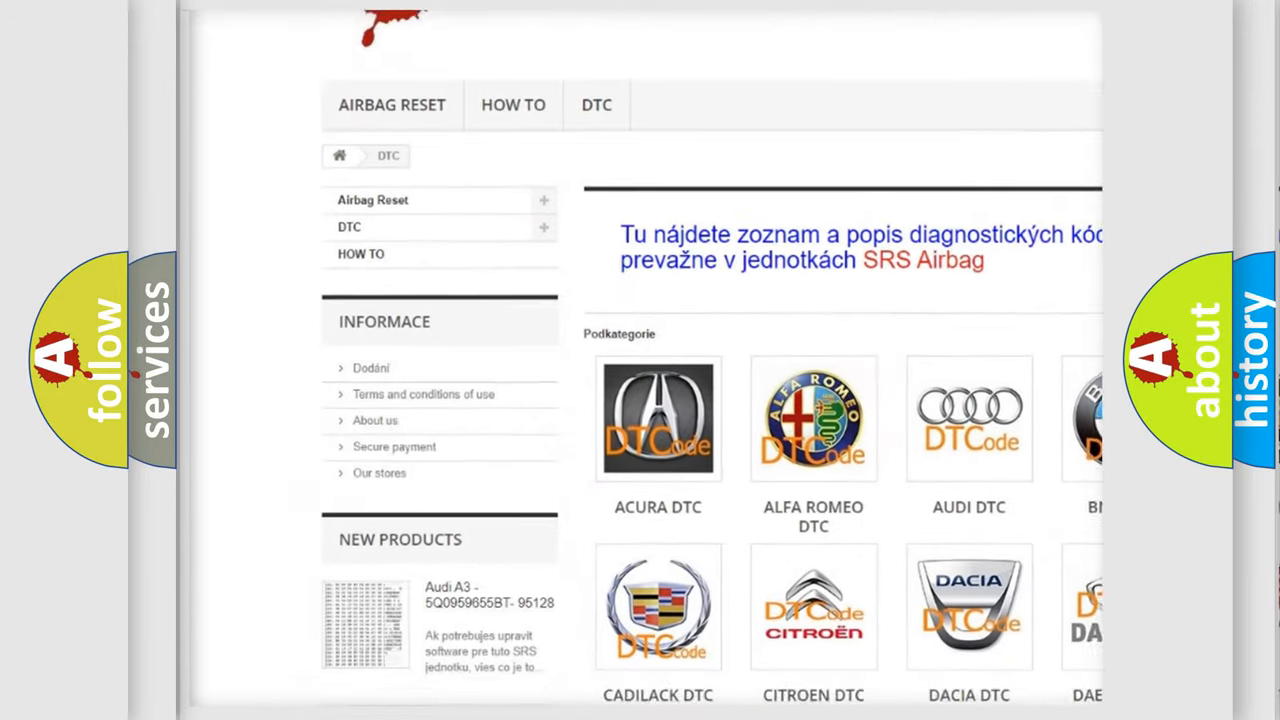
{"action": "scroll", "scroll_direction": "down", "scroll_amount": 3}
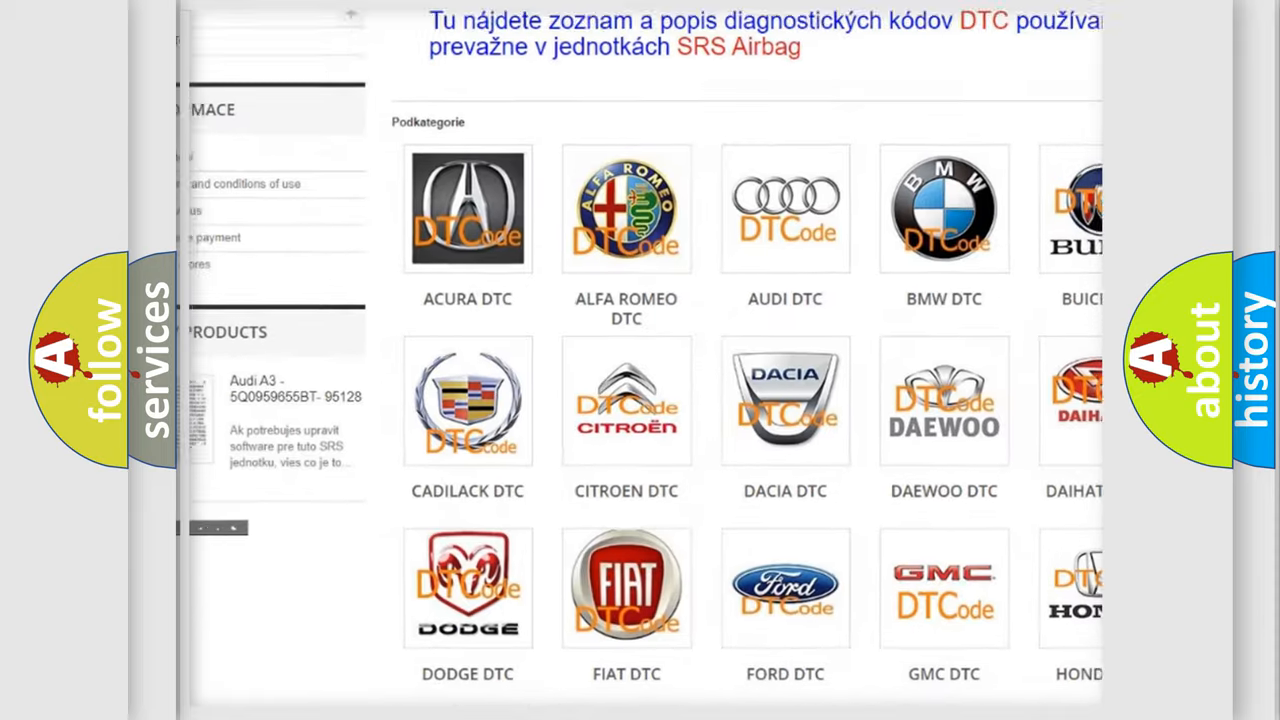
{"action": "scroll", "scroll_direction": "down", "scroll_amount": 3}
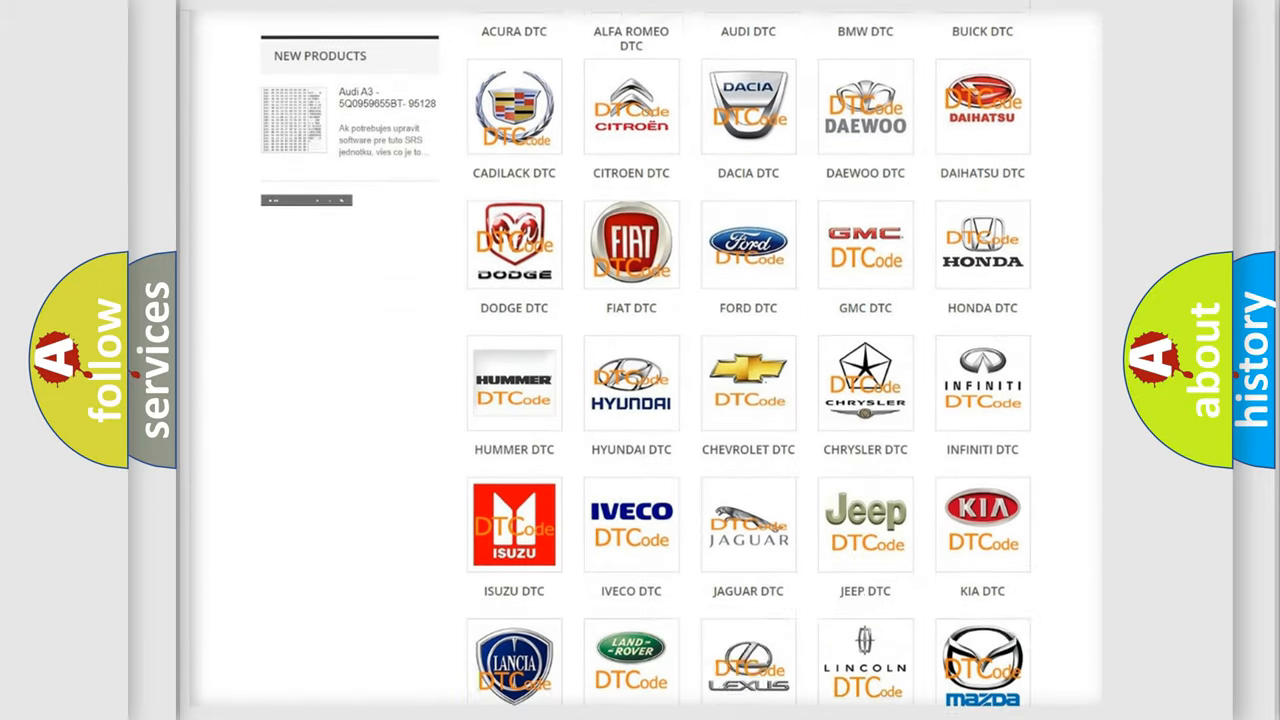
{"action": "scroll", "scroll_direction": "down", "scroll_amount": 3}
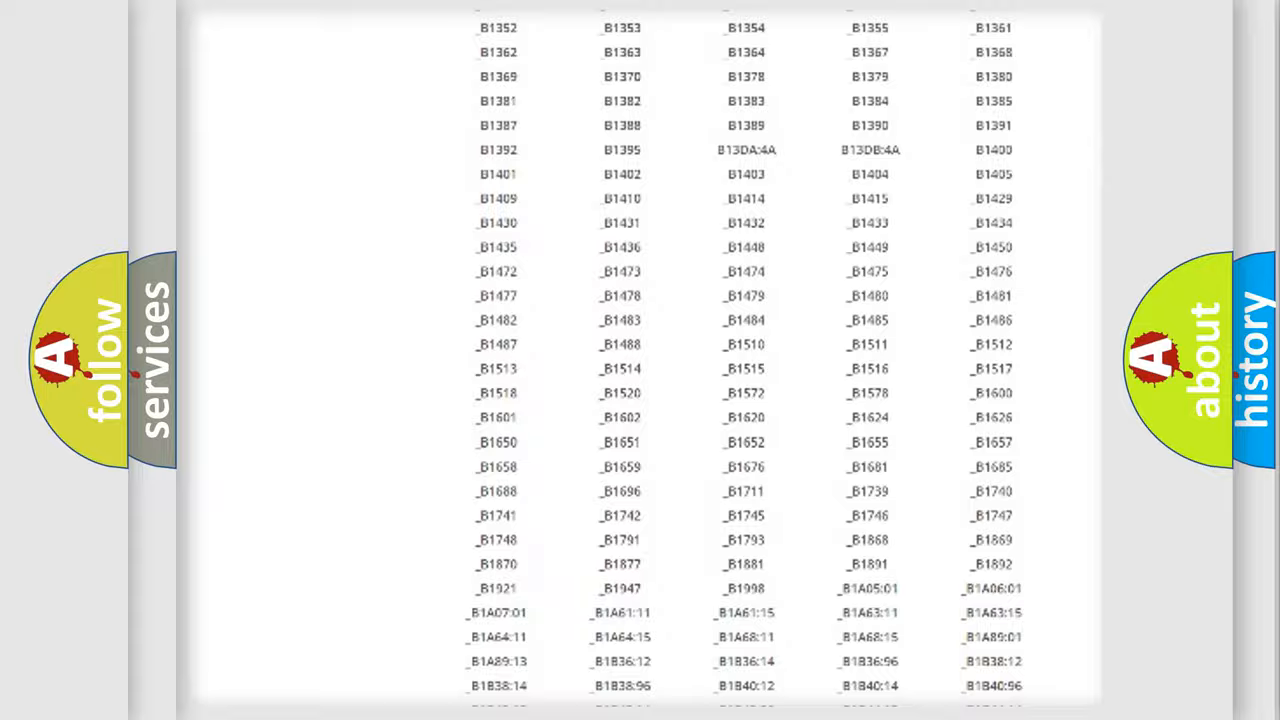
{"action": "scroll", "scroll_direction": "up", "scroll_amount": 3}
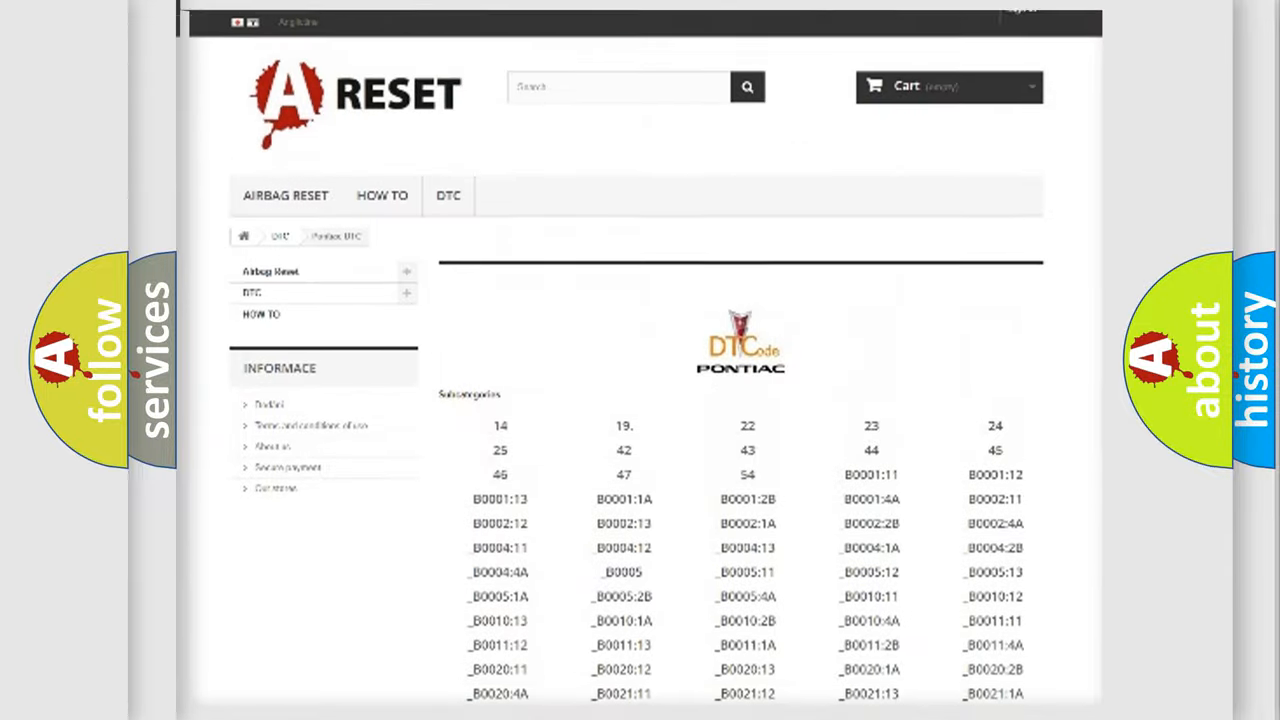